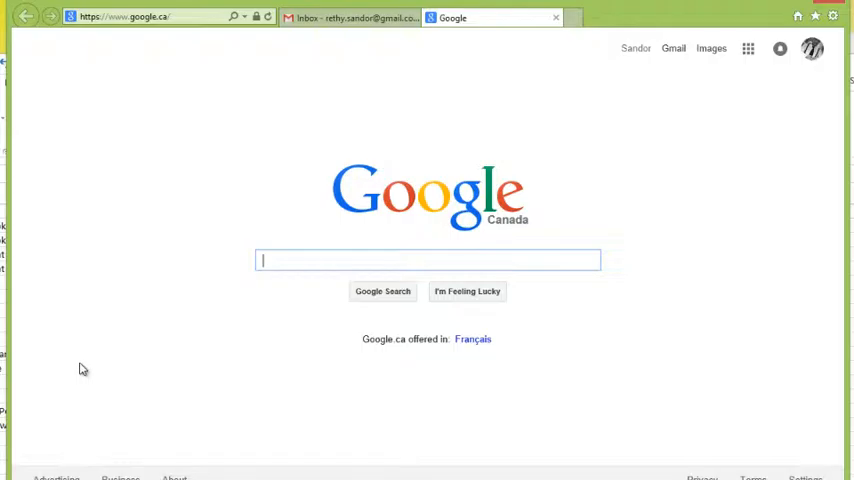
mouse_move(248, 228)
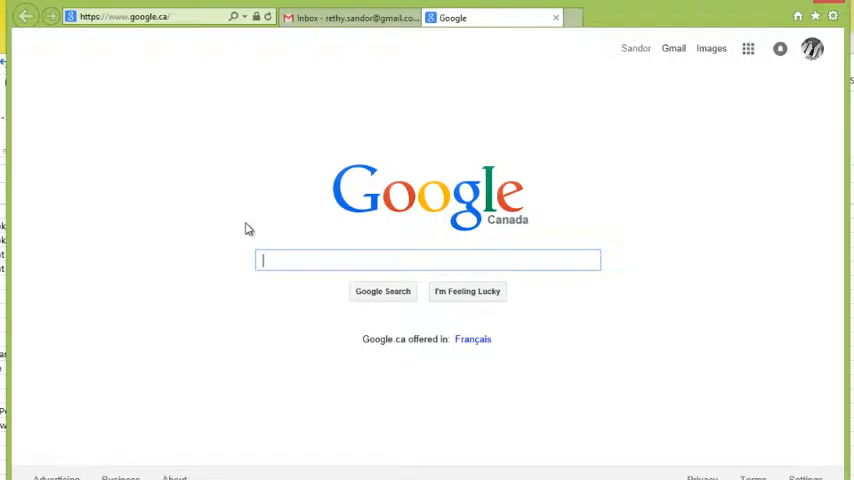
mouse_move(140, 32)
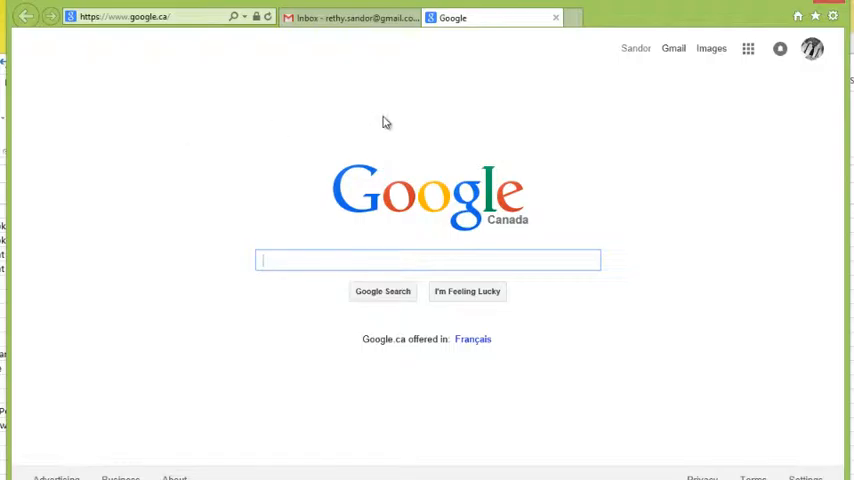
mouse_move(474, 292)
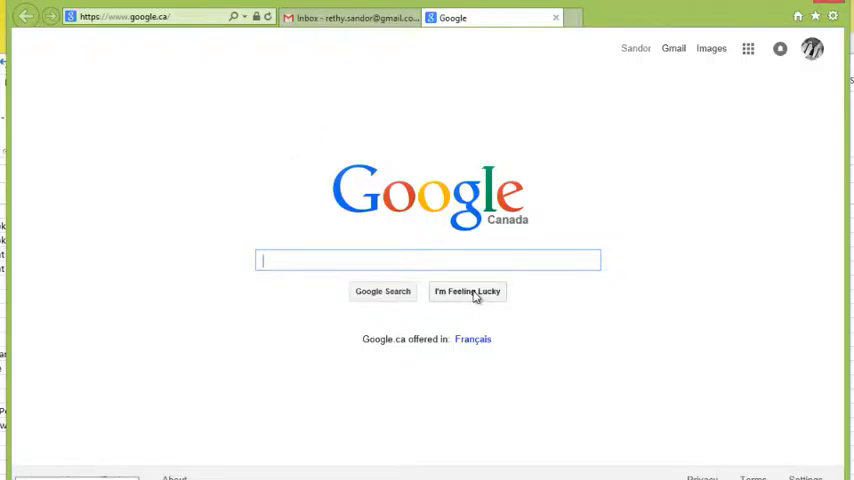
- Search Google for 'vlc' and scan the results for the official VideoLAN download
type("vlc")
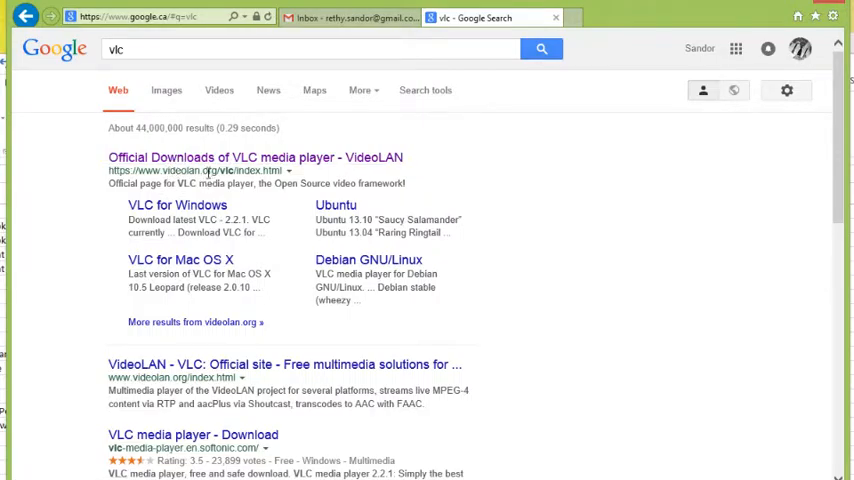
mouse_move(136, 172)
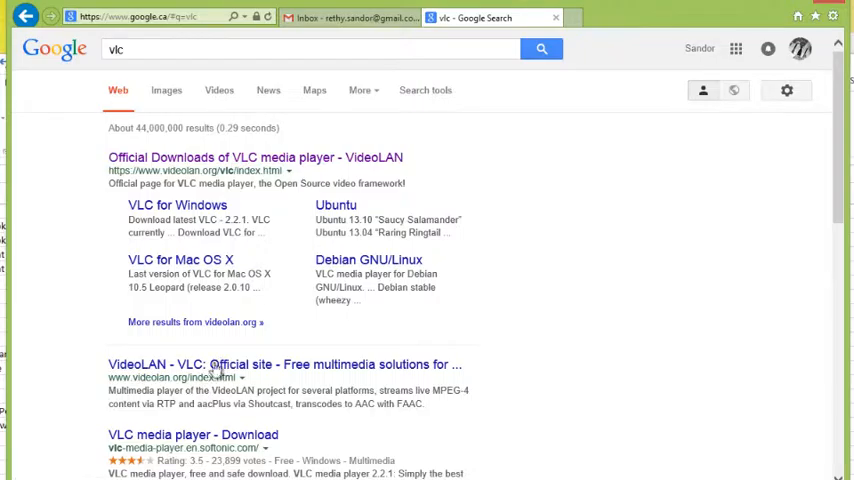
scroll("down", 3)
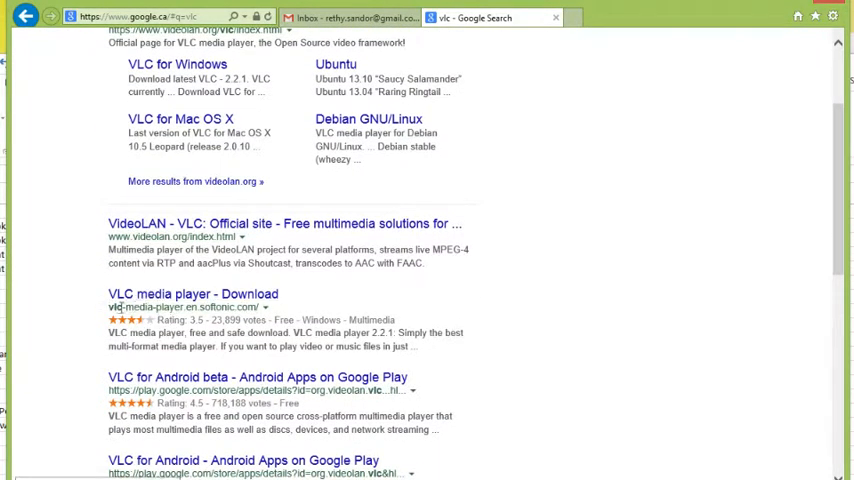
scroll("up", 3)
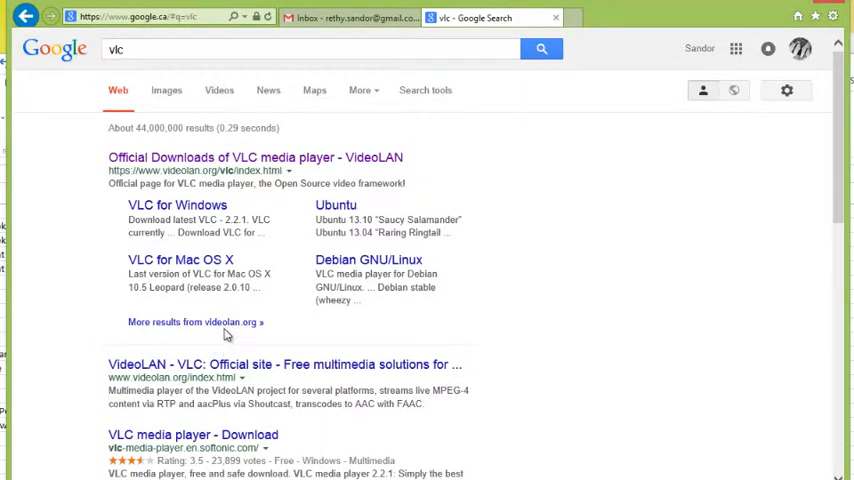
mouse_move(320, 24)
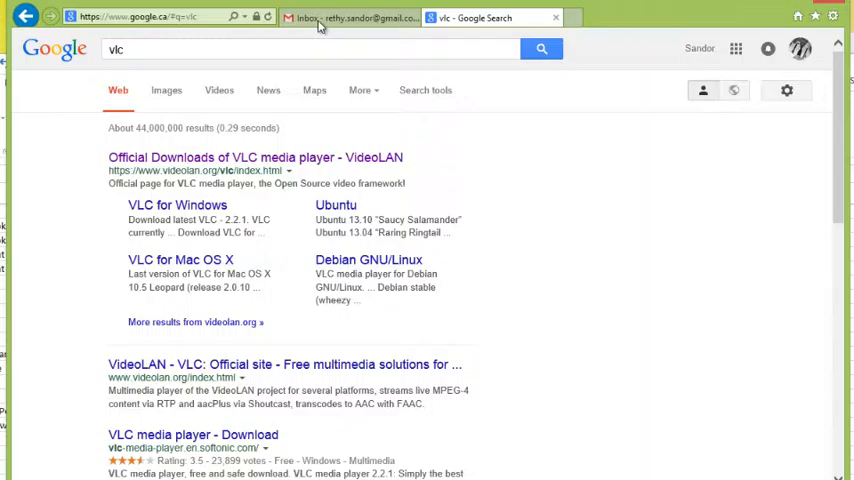
mouse_move(170, 170)
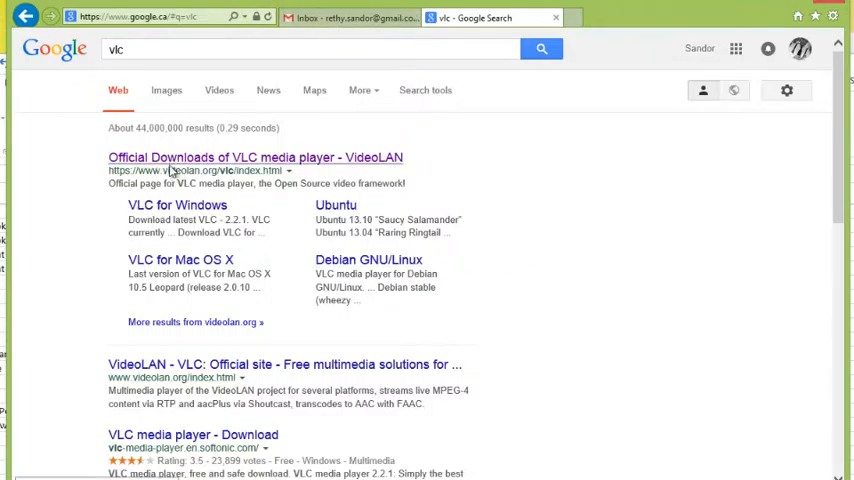
mouse_move(192, 170)
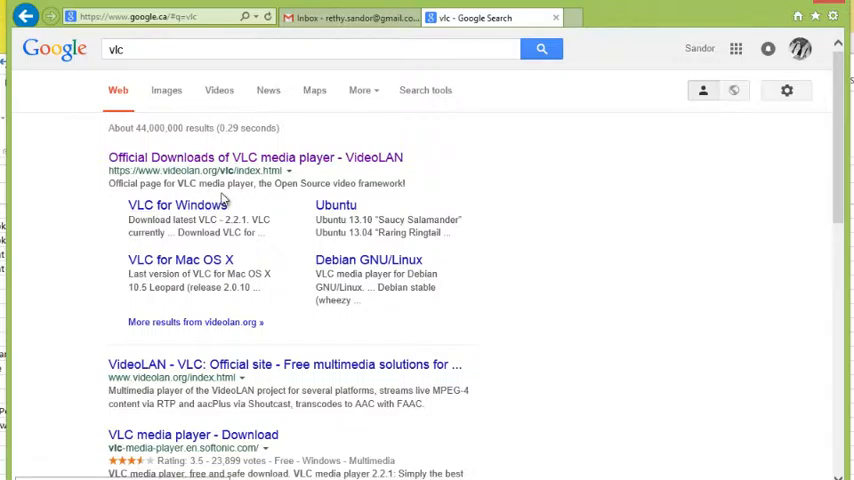
- Follow the 'Official Downloads of VLC media player - VideoLAN' result to videolan.org
left_click(222, 156)
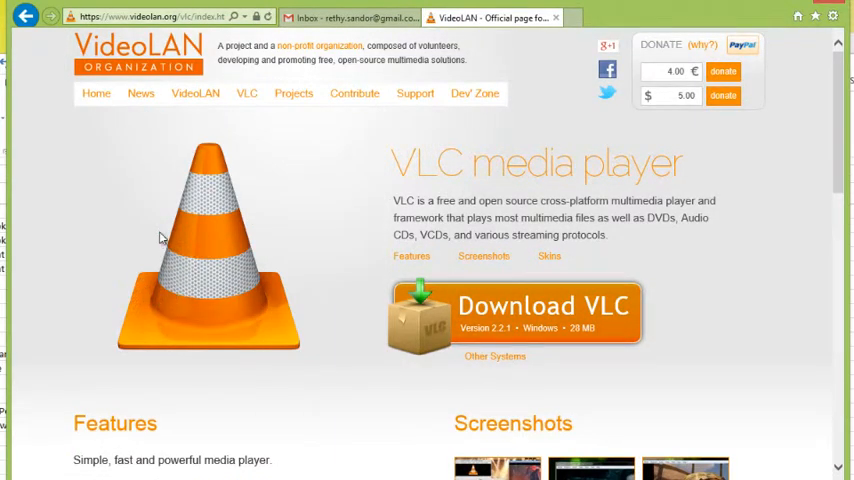
mouse_move(58, 194)
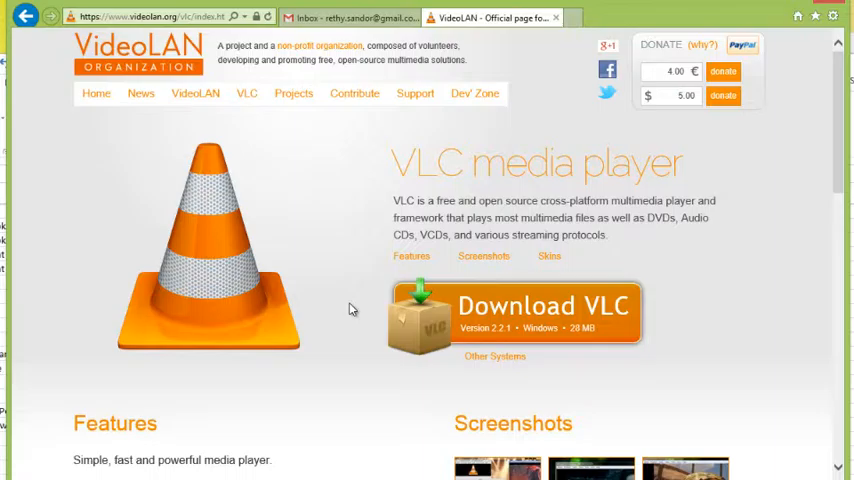
mouse_move(268, 300)
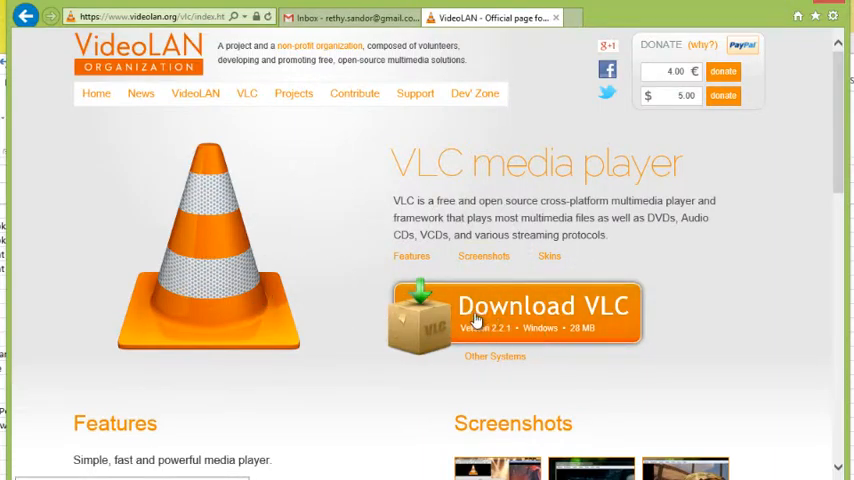
mouse_move(510, 316)
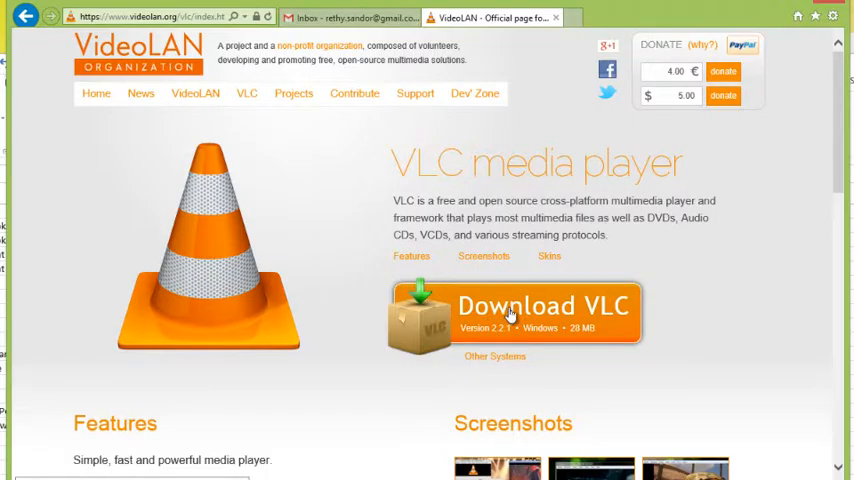
- Download the VLC 2.2.1 Windows installer and run it from the download bar
left_click(528, 306)
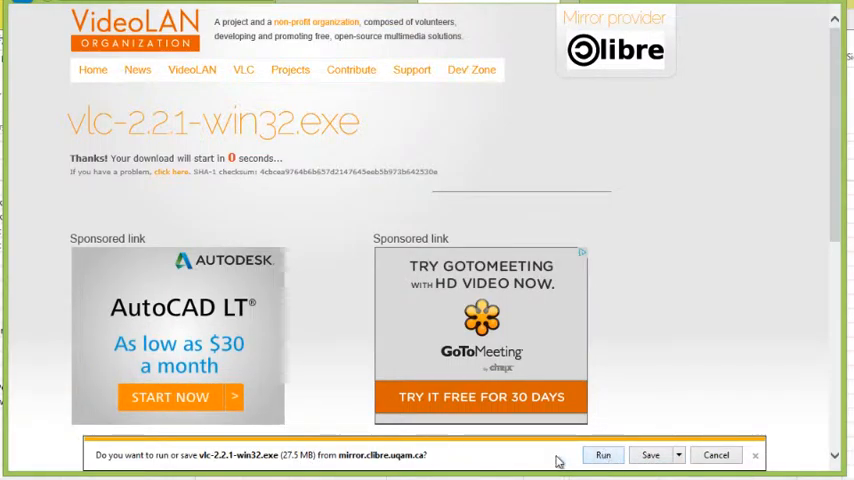
left_click(612, 452)
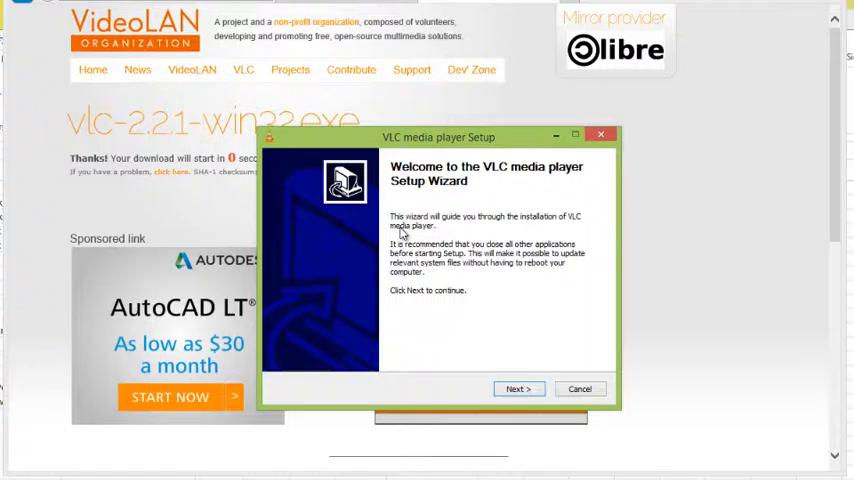
- Upgrade the existing VLC using previous settings and let the installation complete
left_click(516, 388)
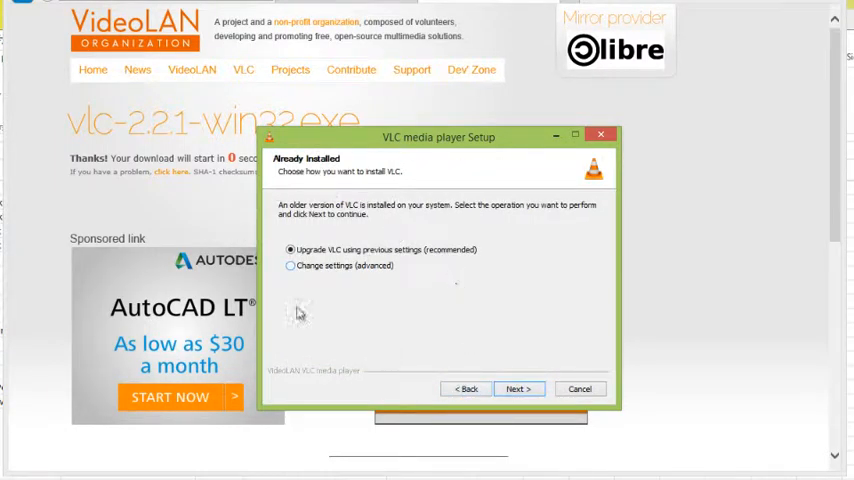
mouse_move(532, 266)
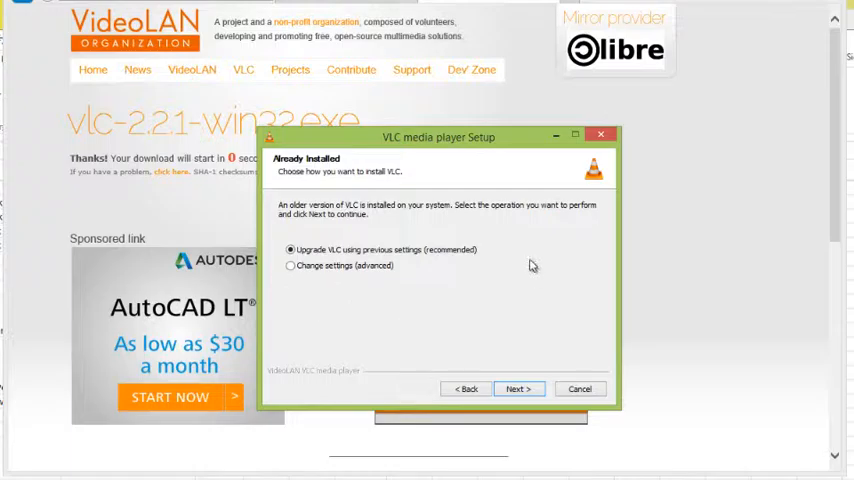
mouse_move(316, 260)
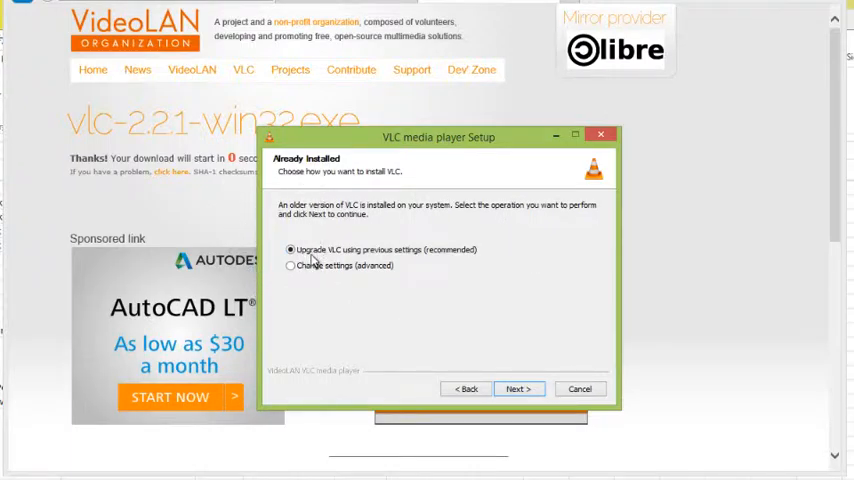
mouse_move(366, 308)
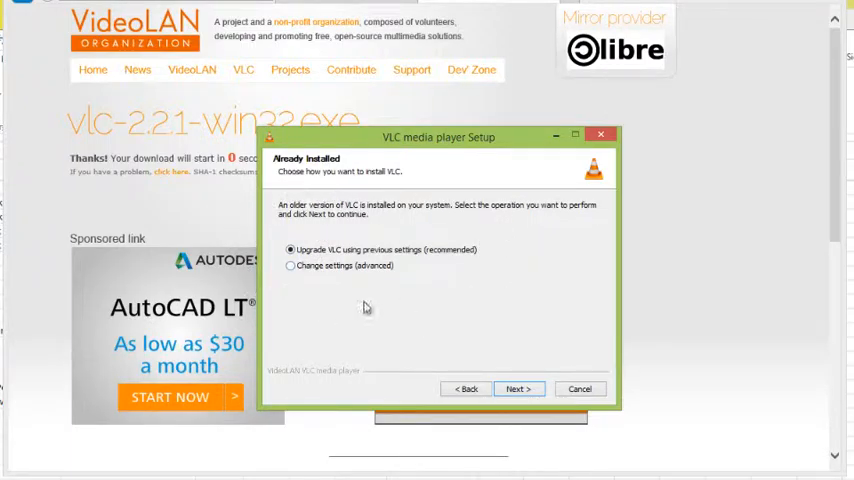
mouse_move(388, 262)
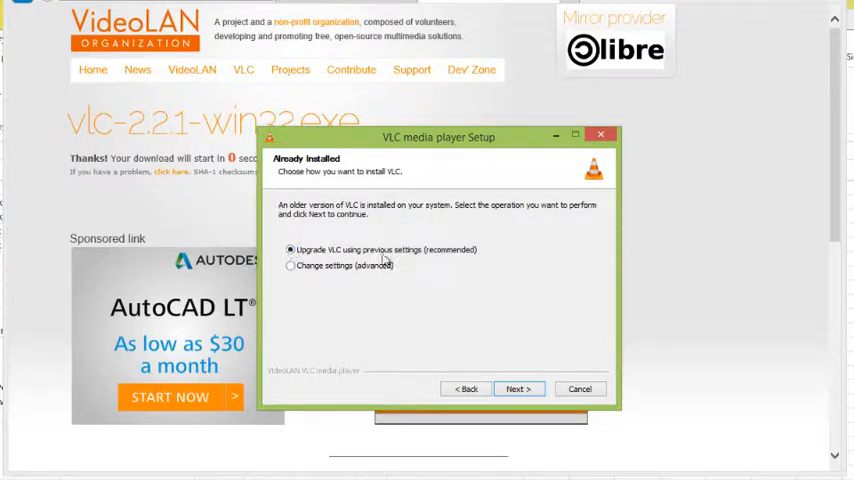
left_click(520, 388)
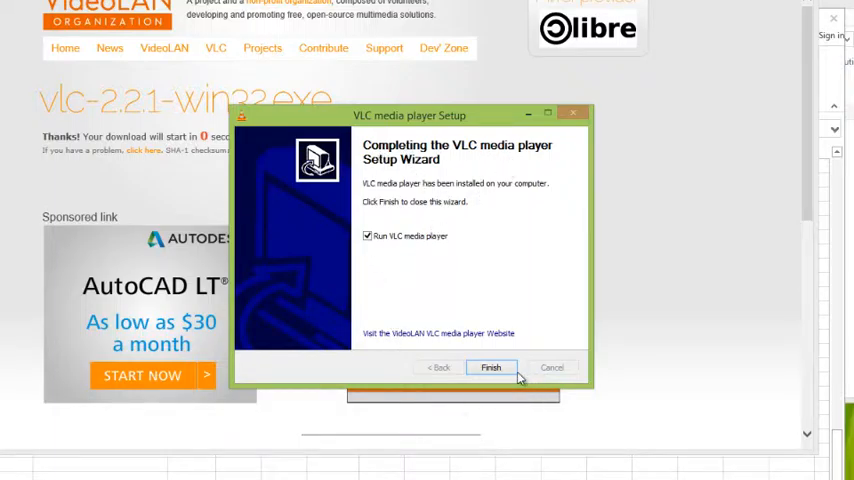
- Finish the setup wizard with 'Run VLC media player' checked so VLC starts
left_click(492, 368)
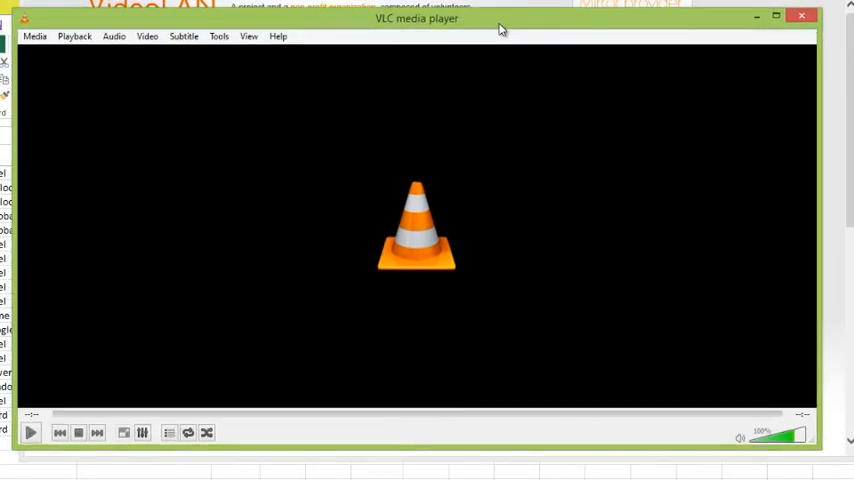
- Browse the Media menu's open options, then show the Subtitle menu
left_click(36, 36)
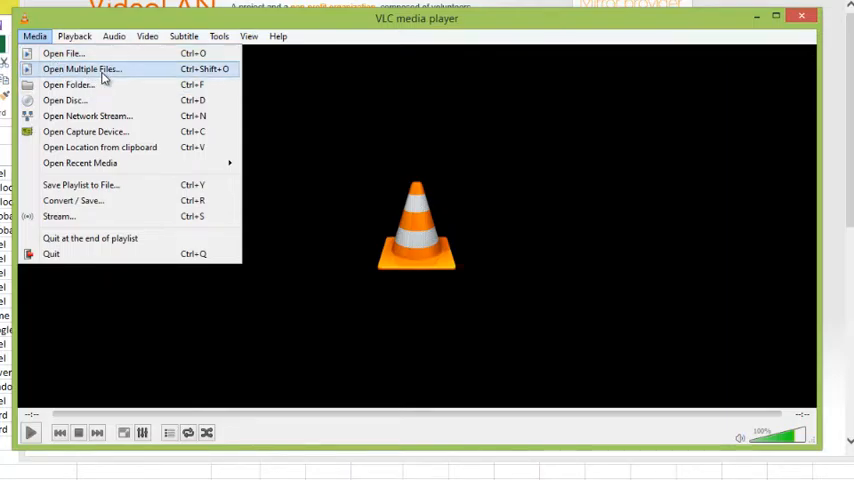
mouse_move(90, 116)
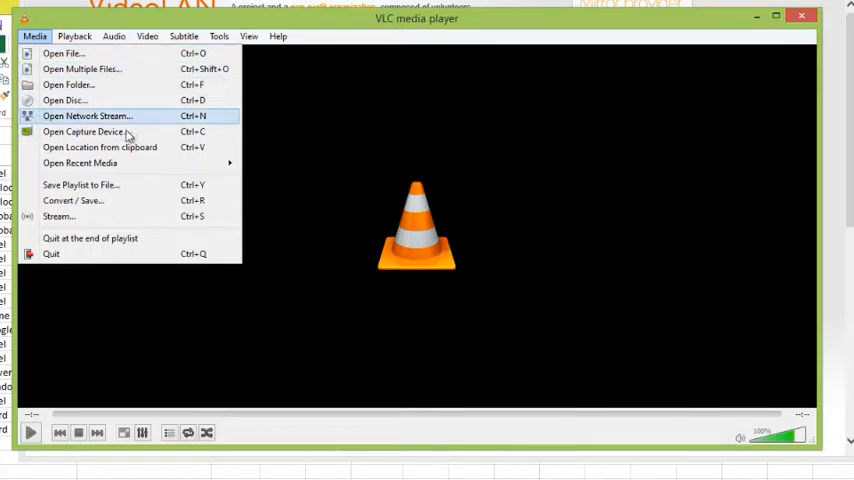
mouse_move(84, 132)
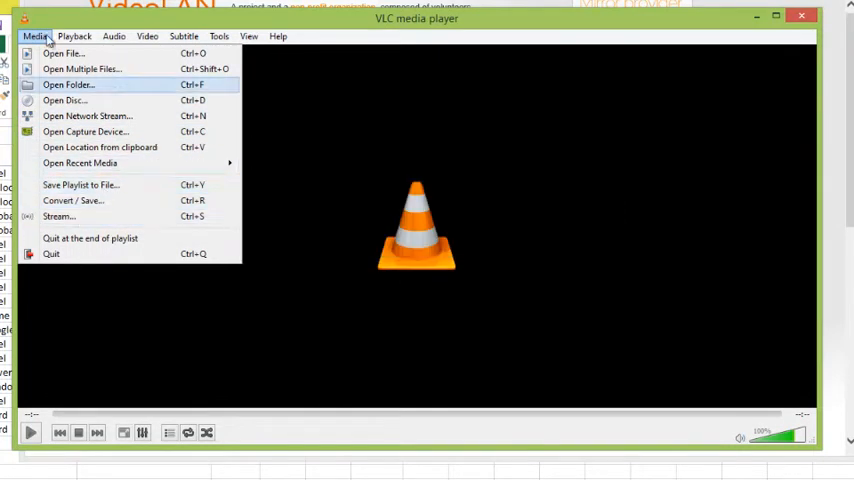
left_click(112, 36)
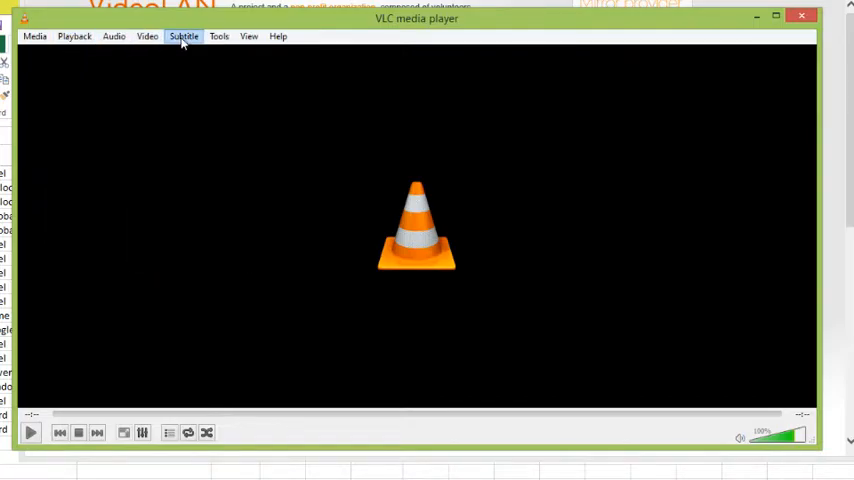
left_click(184, 36)
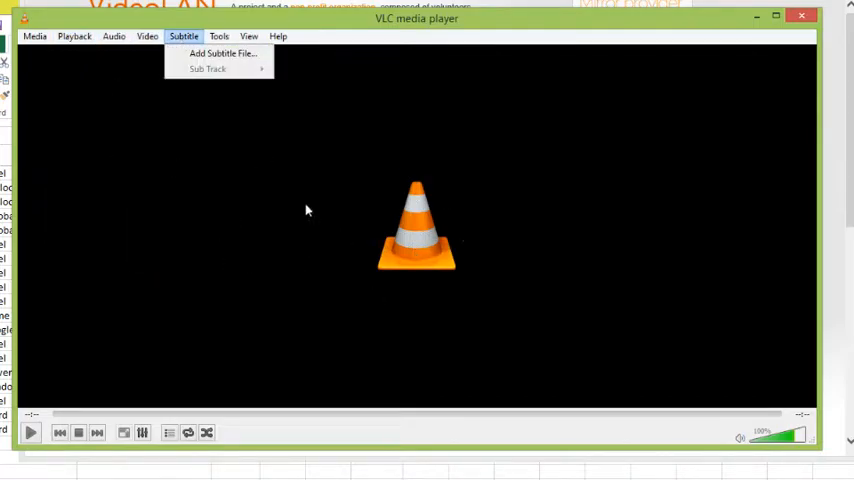
mouse_move(476, 24)
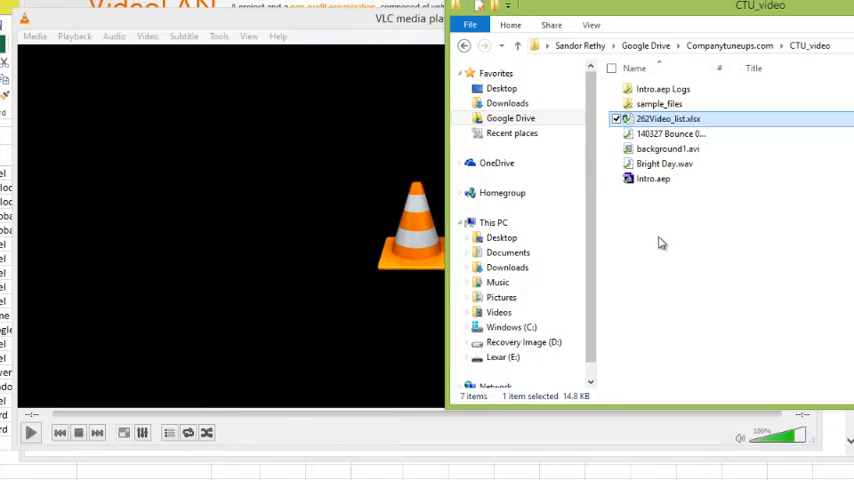
mouse_move(664, 120)
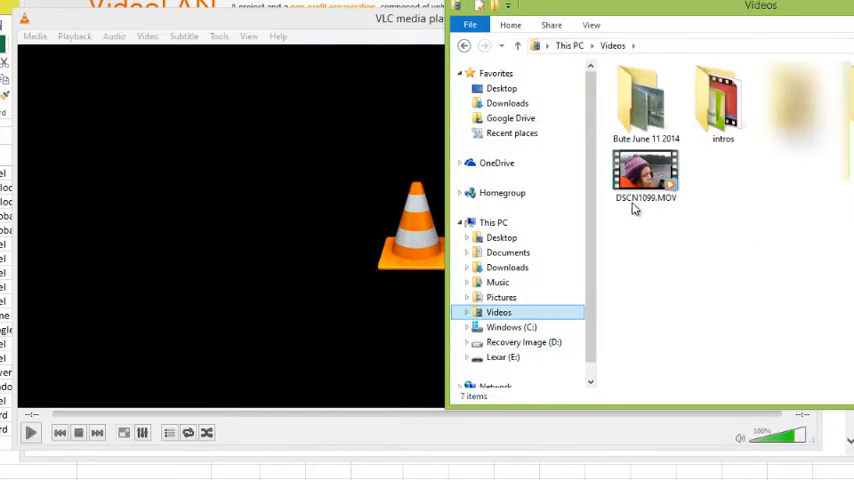
- Bring up the context menu of DSCN1896.MOV in Videos to check its Open with programs
right_click(648, 176)
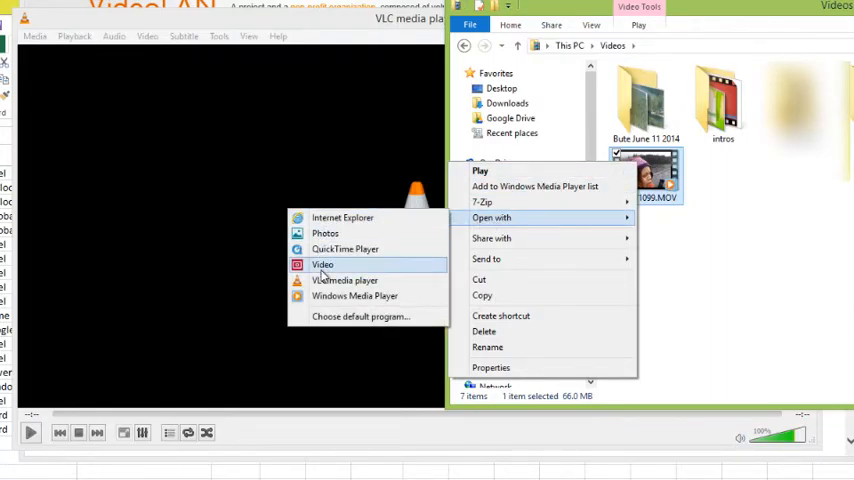
mouse_move(344, 280)
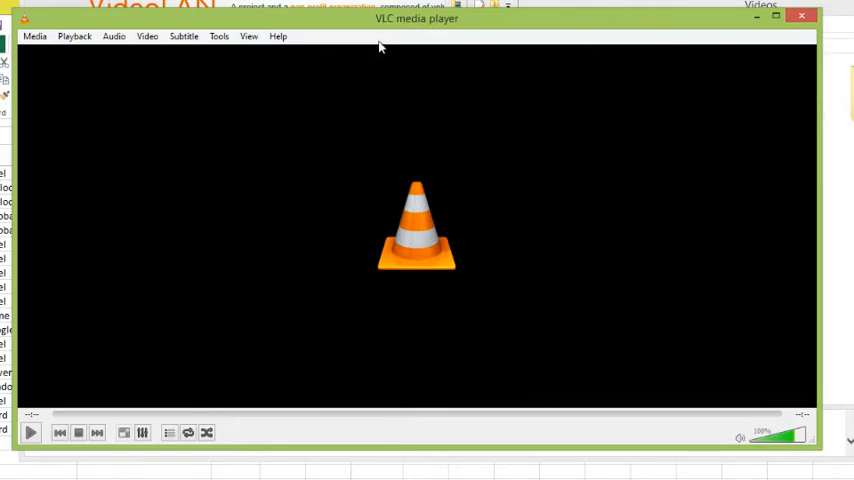
mouse_move(414, 404)
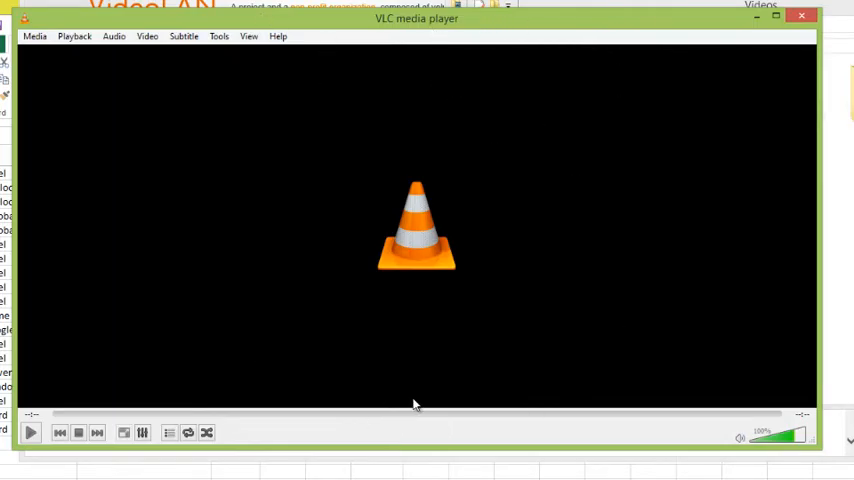